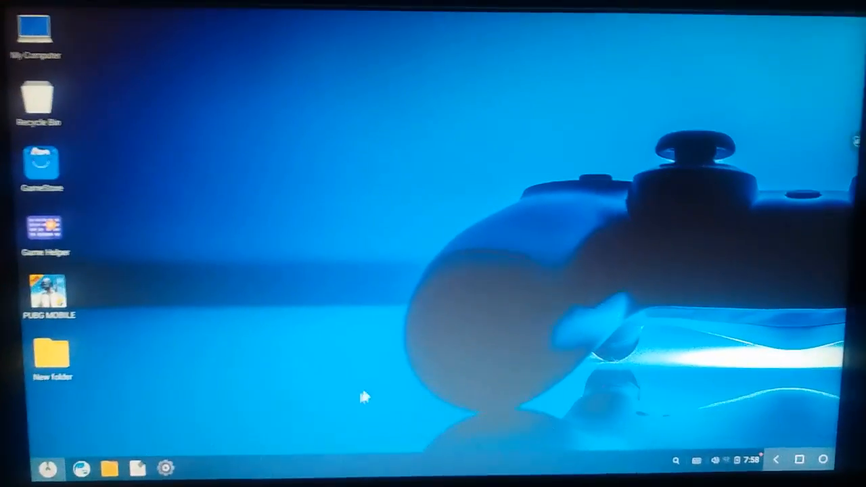
Open the Phoenix OS Settings window from the taskbar gear icon
{"action": "left_click", "coordinate": [164, 467]}
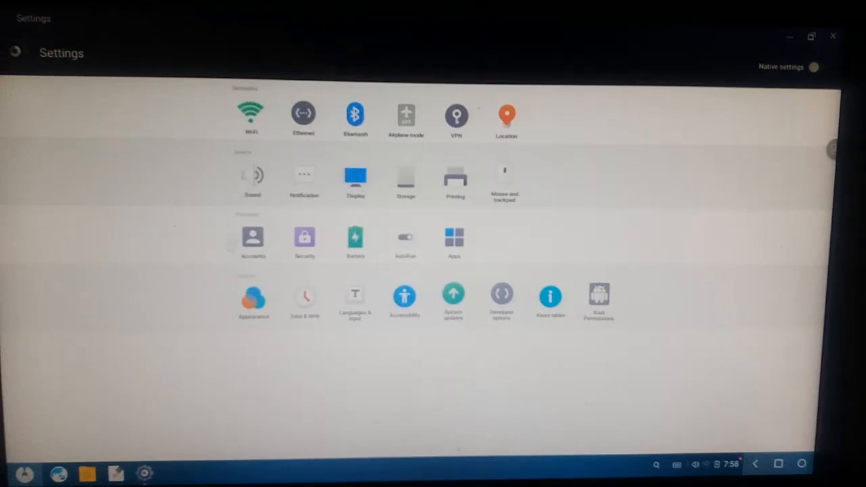
Show the power menu with sleep, restart, lock and shut down options
{"action": "left_click", "coordinate": [303, 115]}
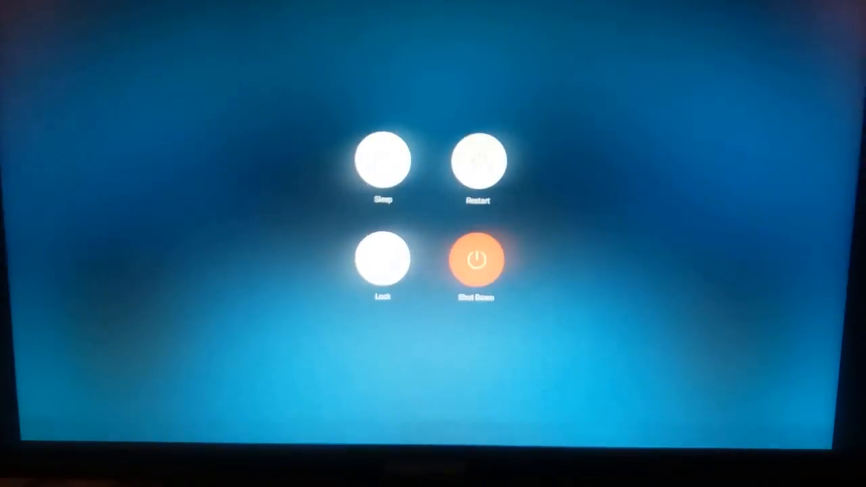
Restart the computer and select Phoenix OS over Windows 10 in the boot menu
{"action": "left_click", "coordinate": [476, 258]}
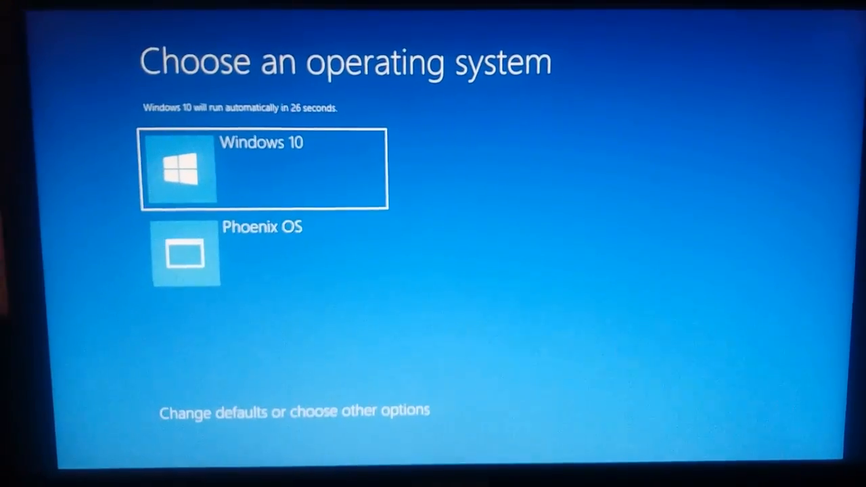
{"action": "key", "text": "down"}
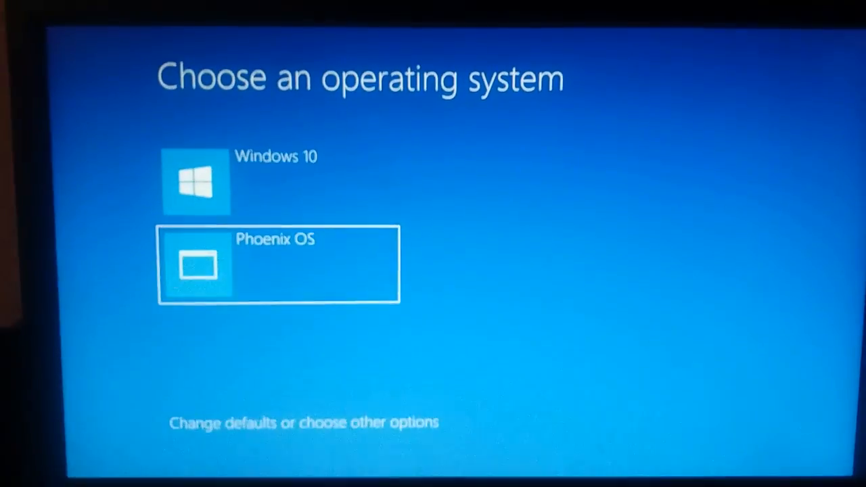